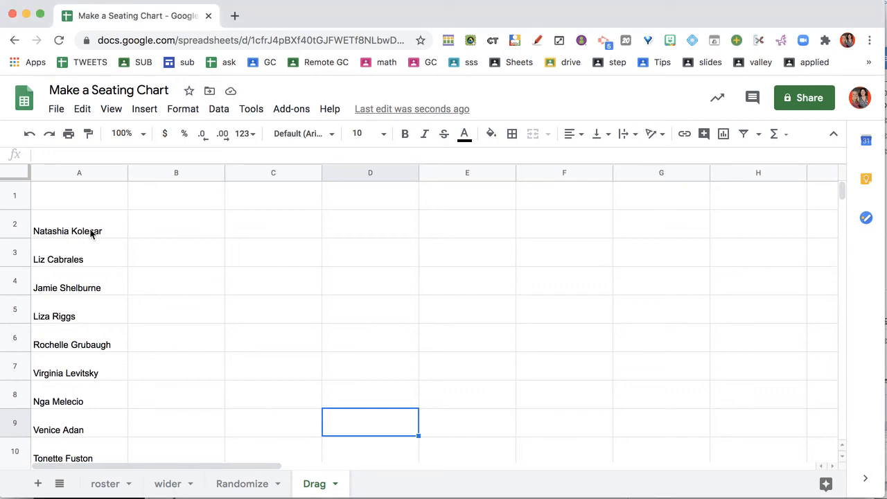
left_click(79, 231)
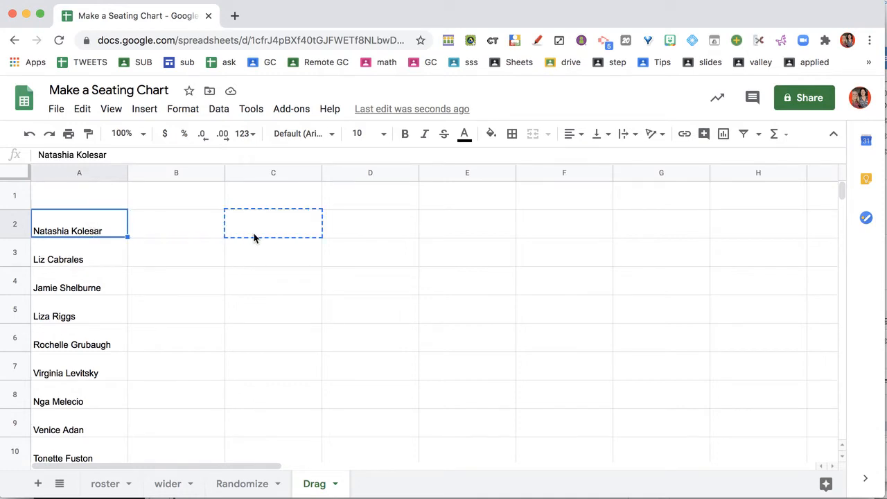
left_click_drag(79, 223, 370, 251)
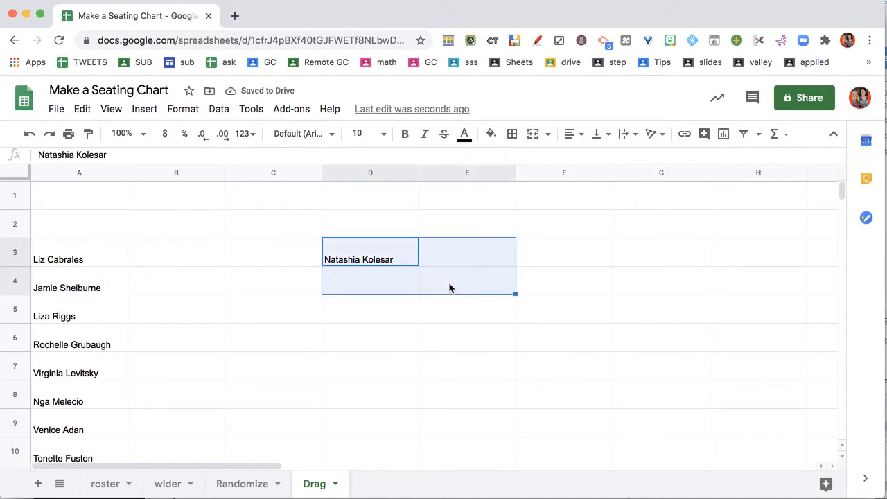
left_click(79, 251)
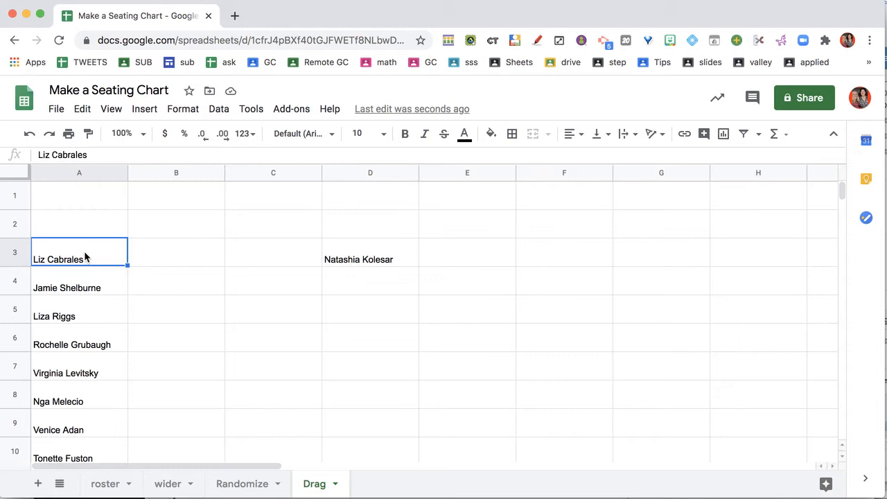
mouse_move(85, 240)
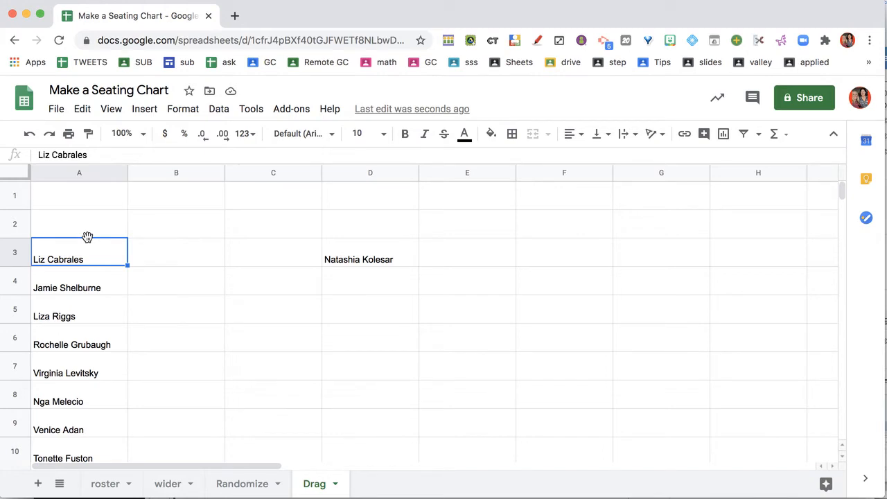
mouse_move(94, 238)
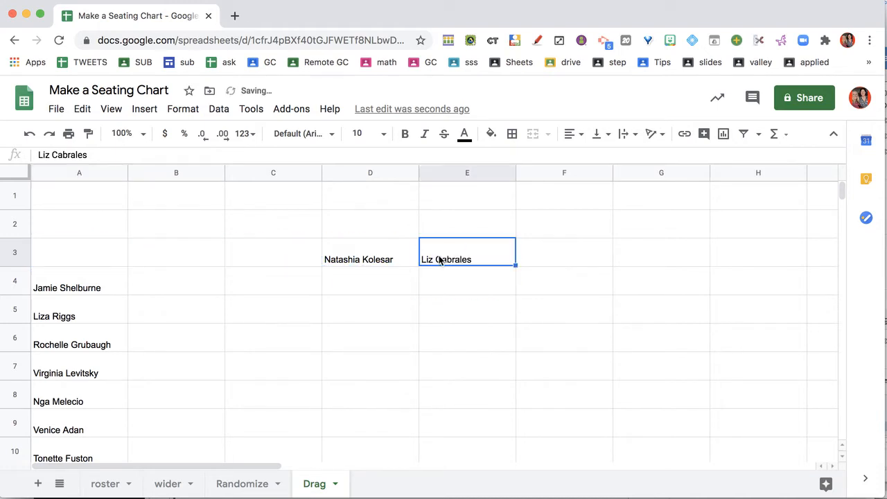
left_click(79, 288)
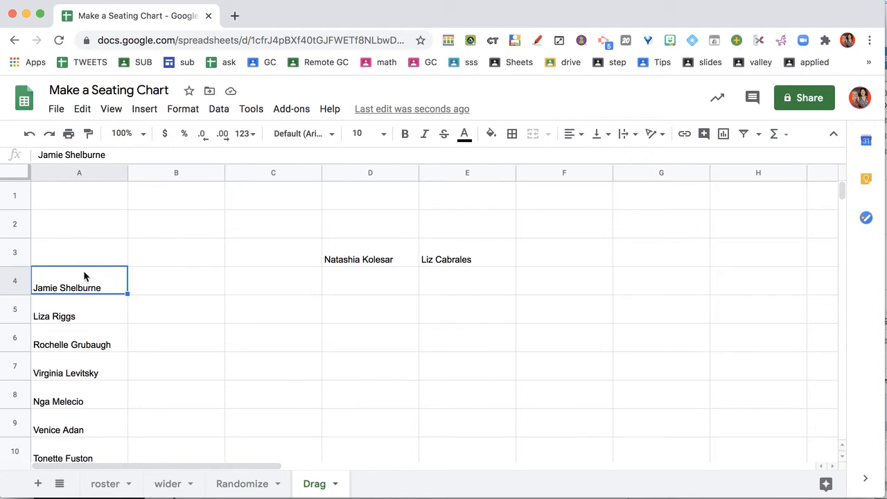
mouse_move(82, 269)
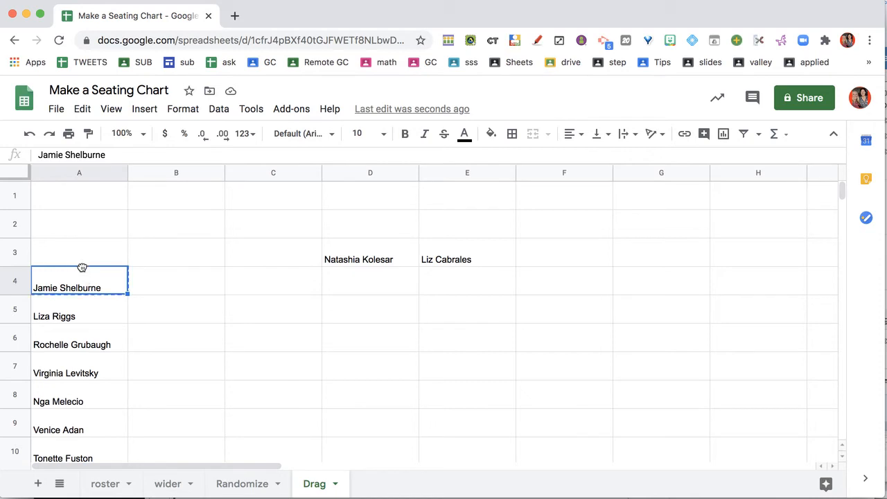
left_click_drag(79, 280, 370, 287)
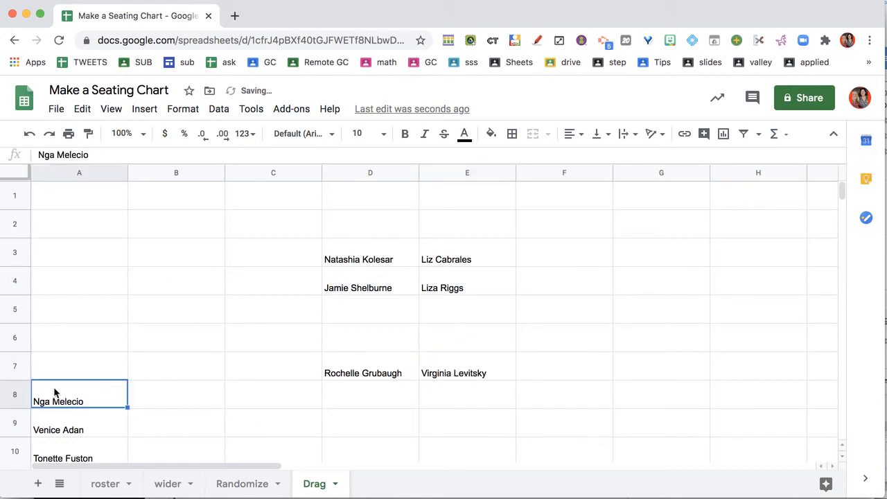
left_click_drag(79, 401, 370, 401)
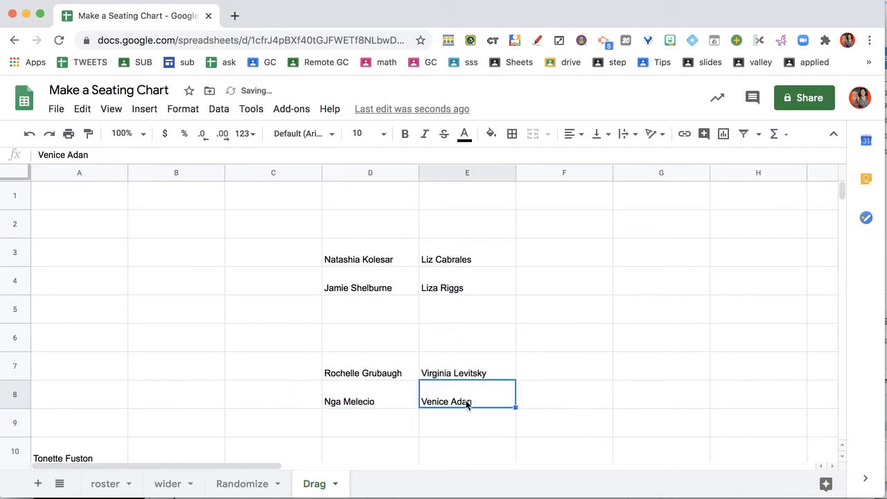
left_click(467, 365)
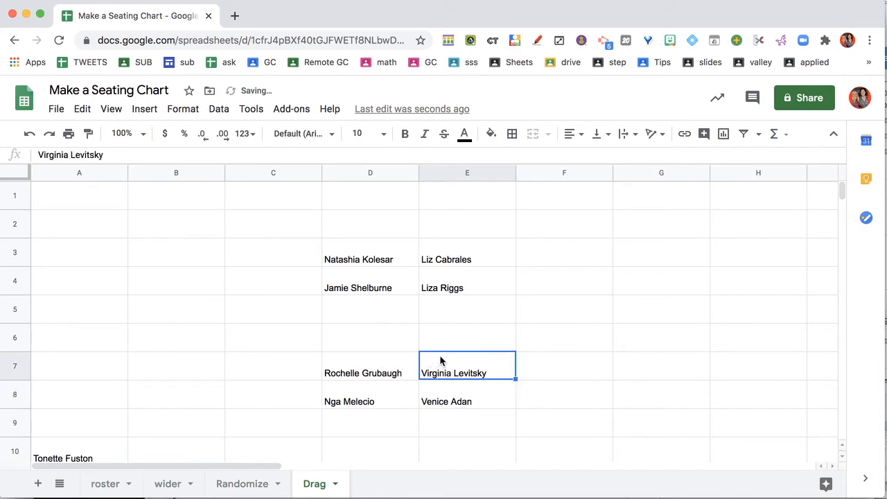
left_click_drag(467, 365, 661, 251)
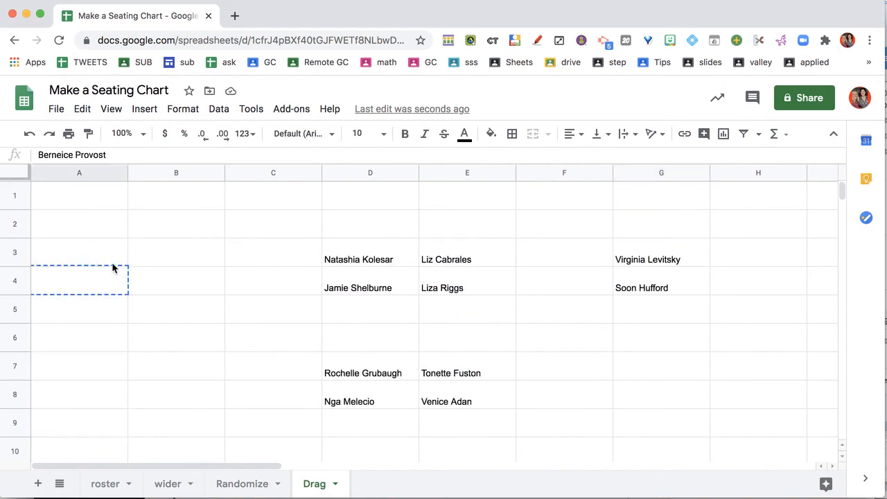
scroll("down", 3)
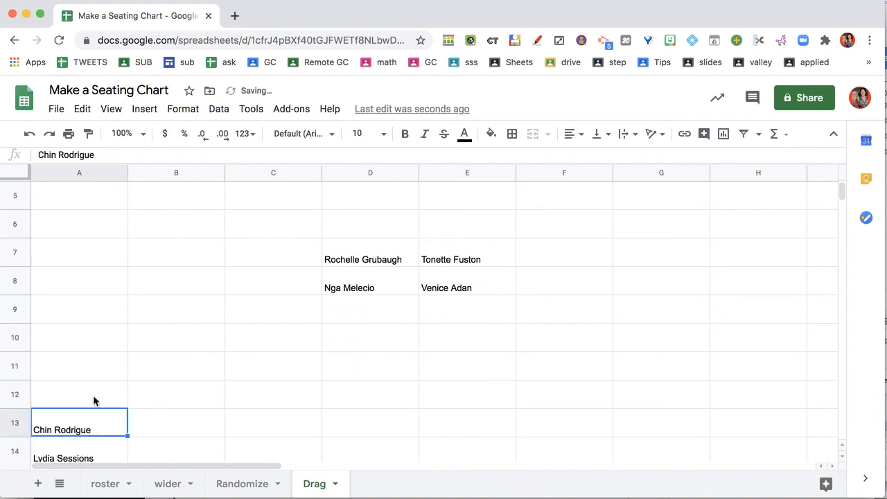